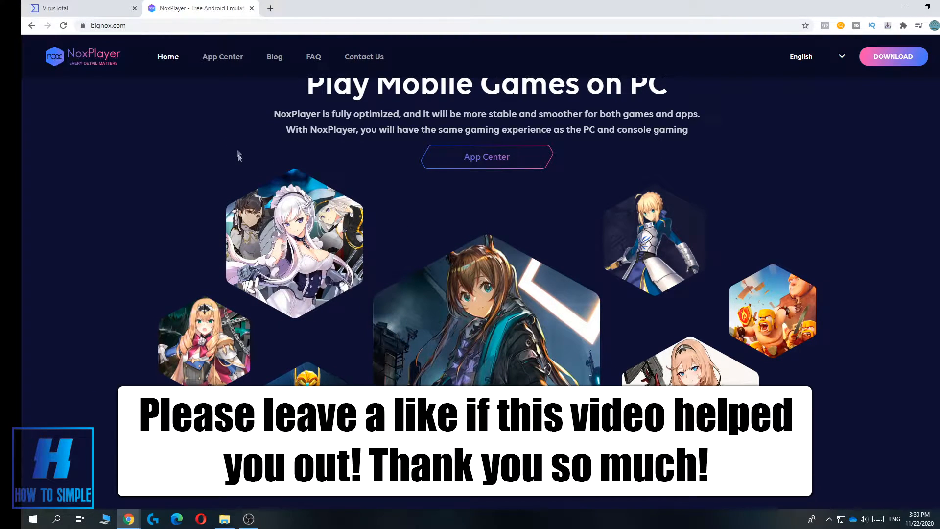
- Scroll through the NoxPlayer homepage to review its download section
scroll("down", 3)
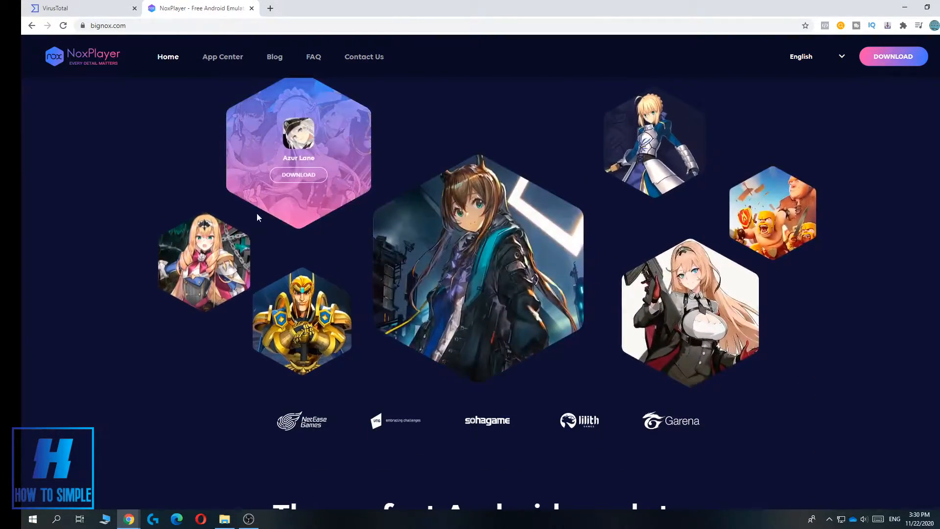
scroll("down", 3)
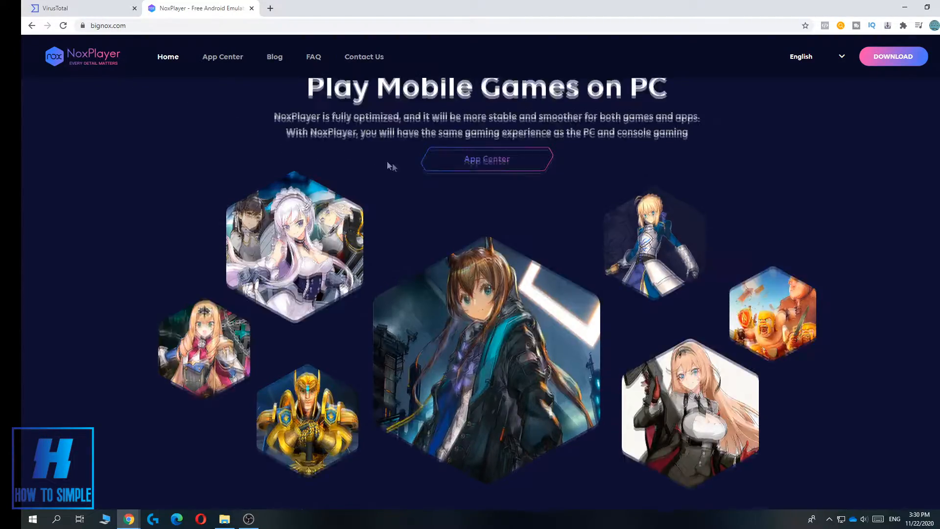
scroll("down", 3)
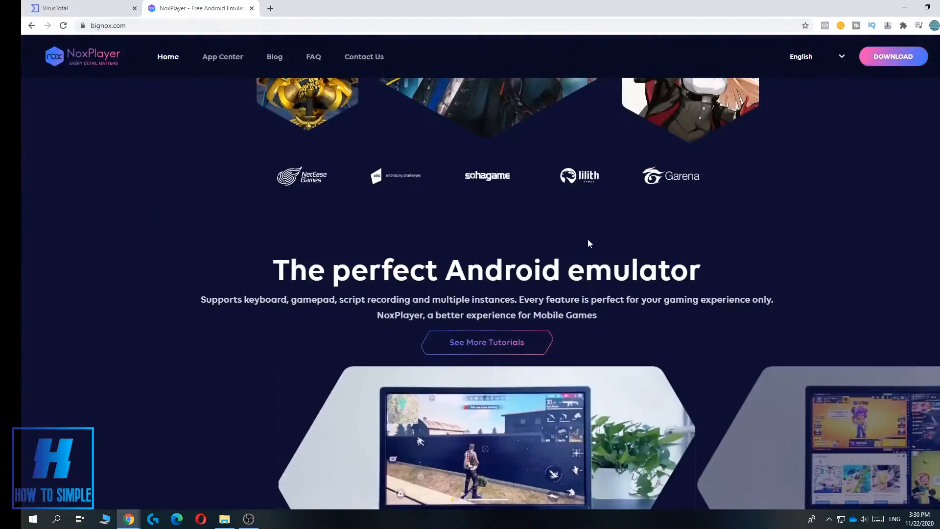
mouse_move(566, 219)
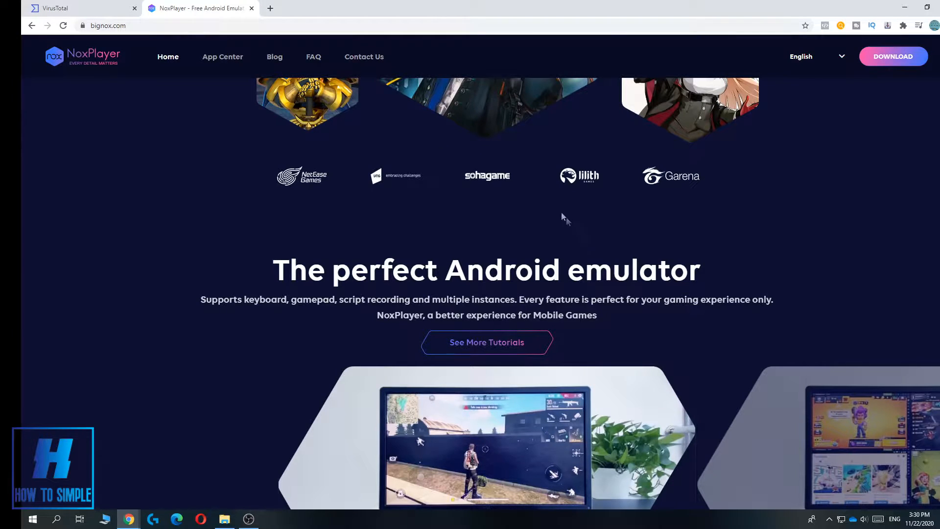
scroll("down", 3)
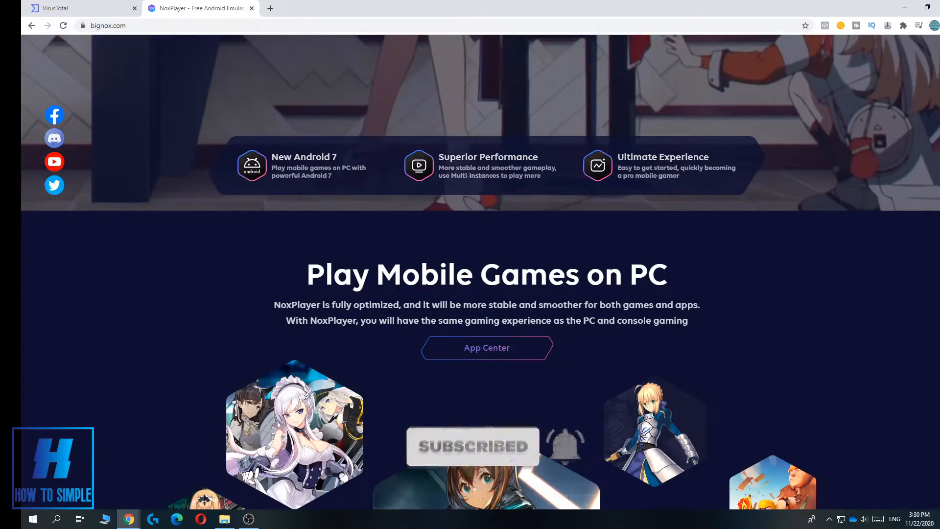
scroll("up", 3)
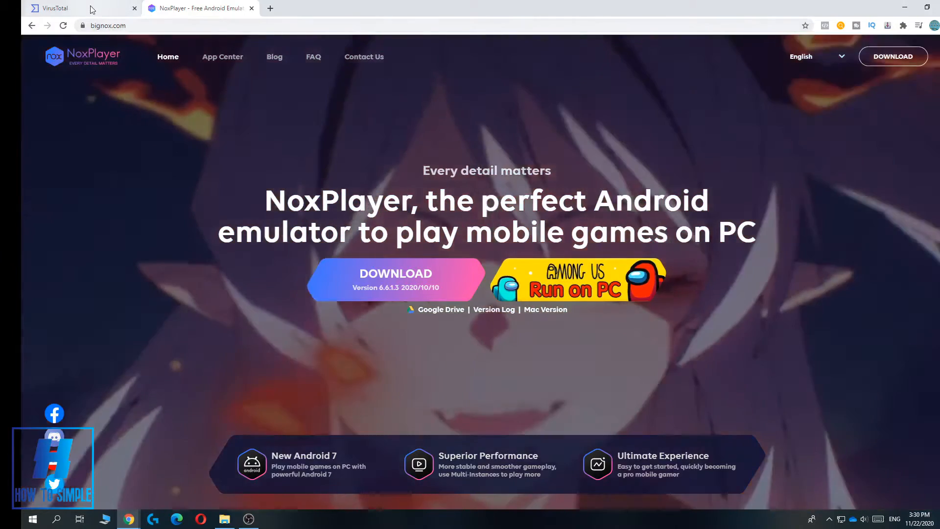
- Search Google for virustotal and reach VirusTotal's URL scanning mode
left_click(51, 8)
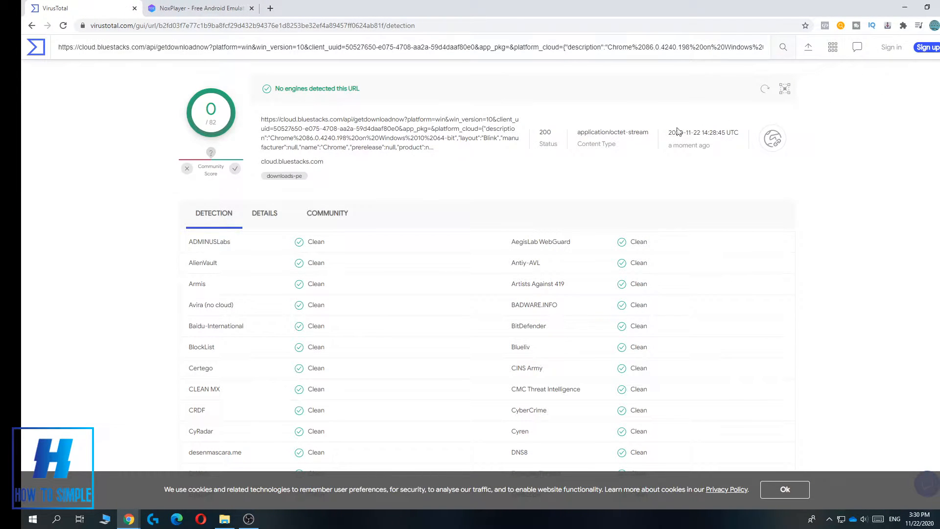
left_click(257, 26)
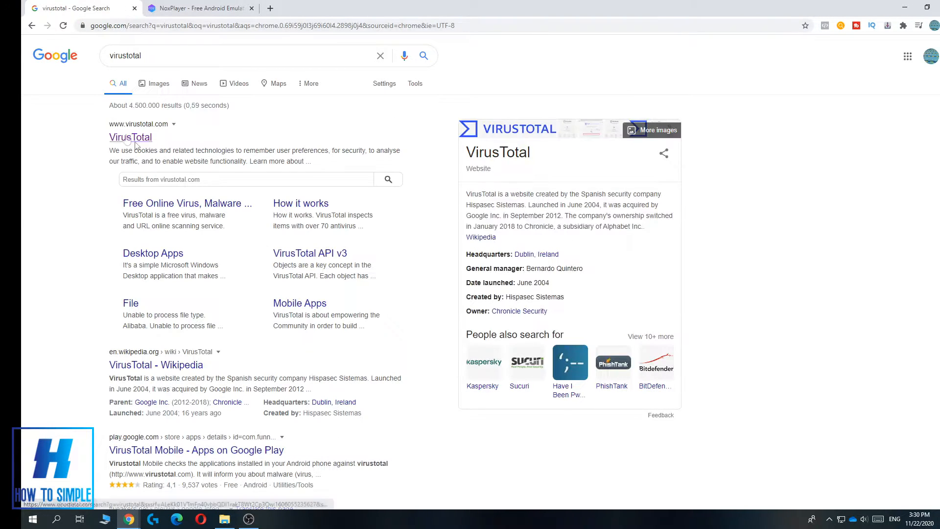
left_click(130, 137)
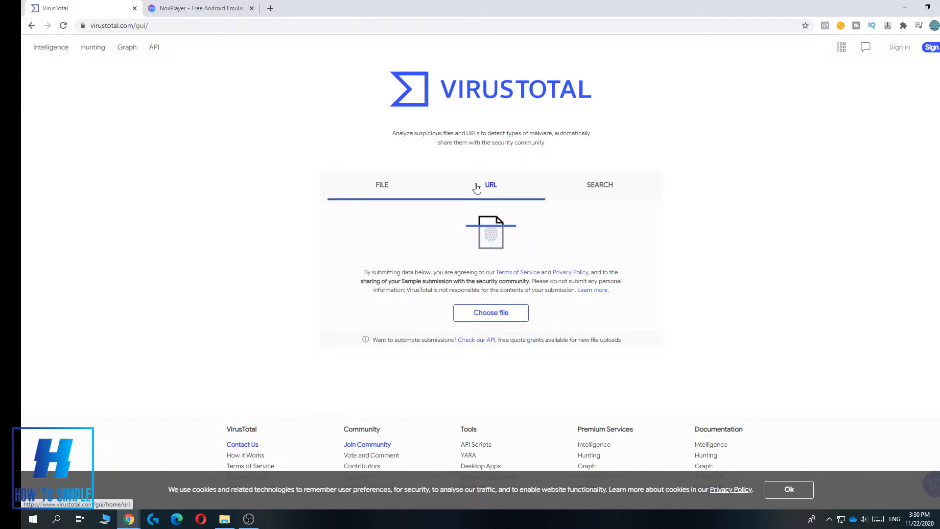
left_click(490, 185)
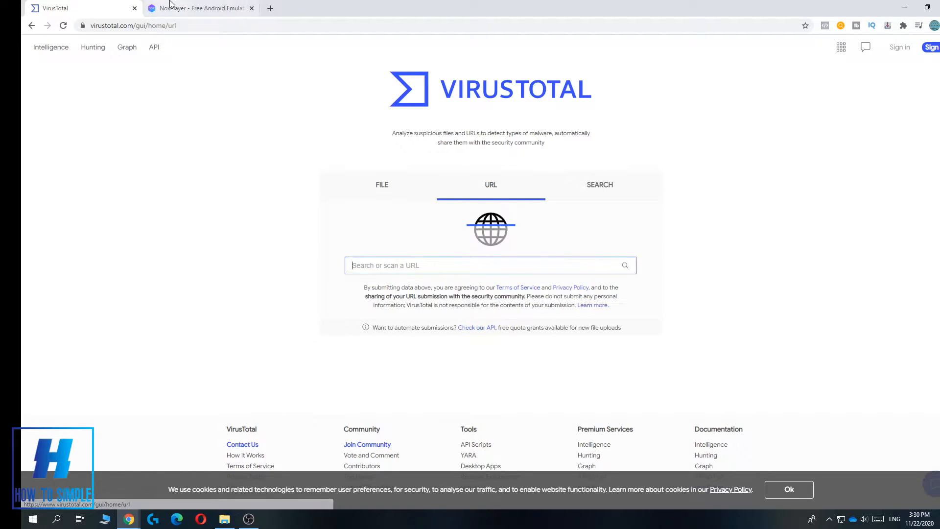
- Copy the NoxPlayer Download link address from its homepage tab
right_click(893, 56)
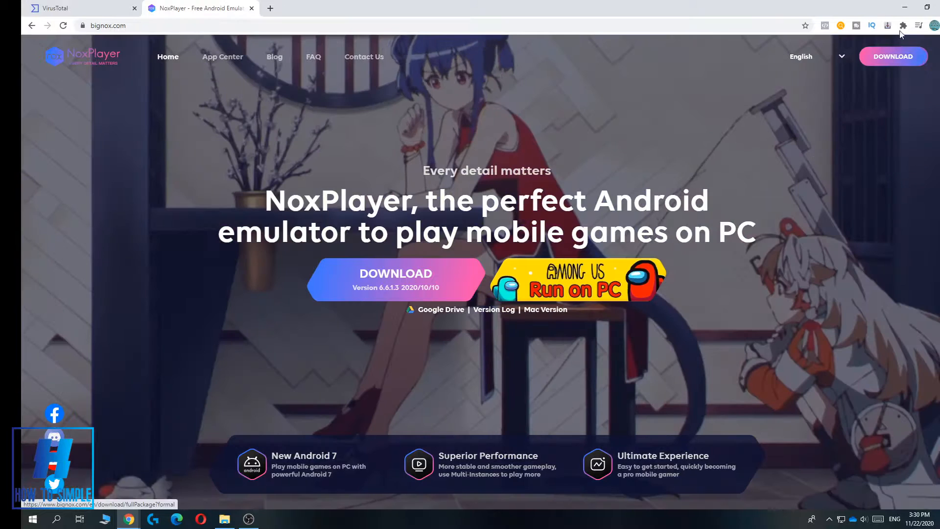
left_click(79, 7)
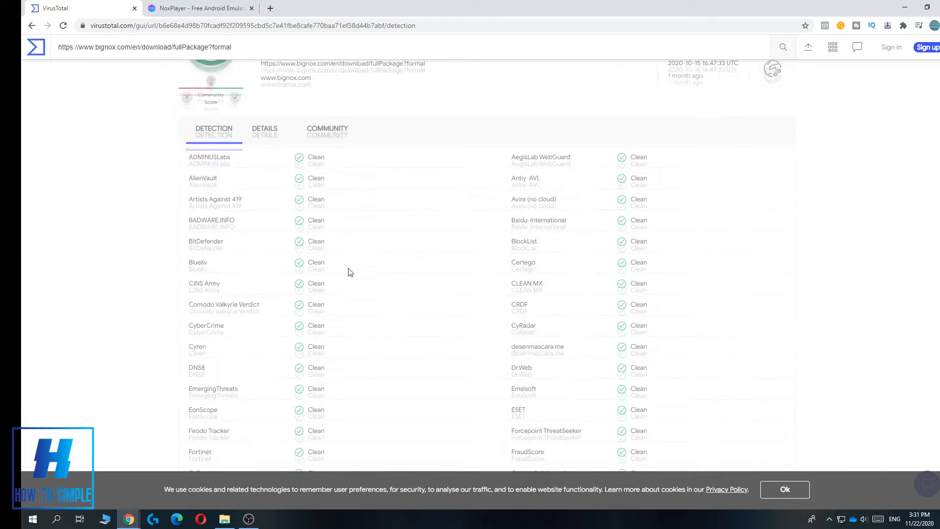
- Scroll the VirusTotal report to confirm every engine lists the link as Clean
scroll("down", 3)
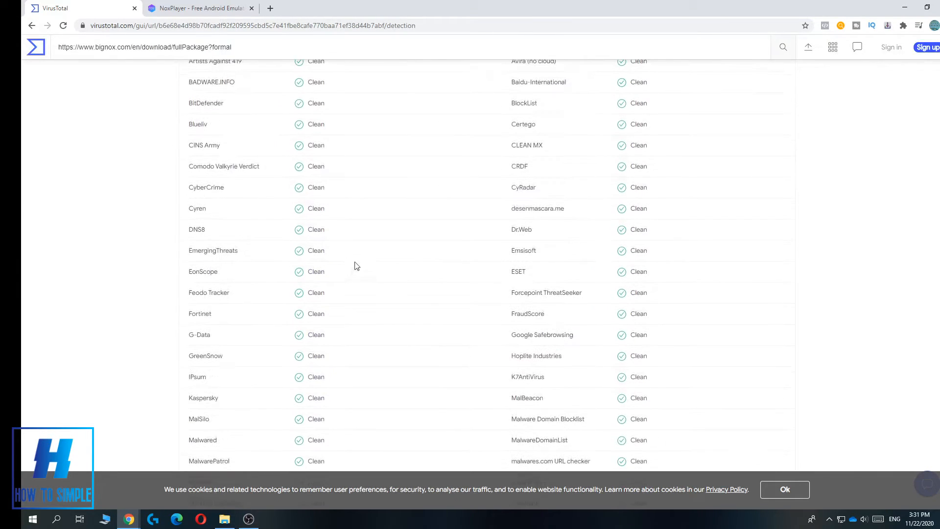